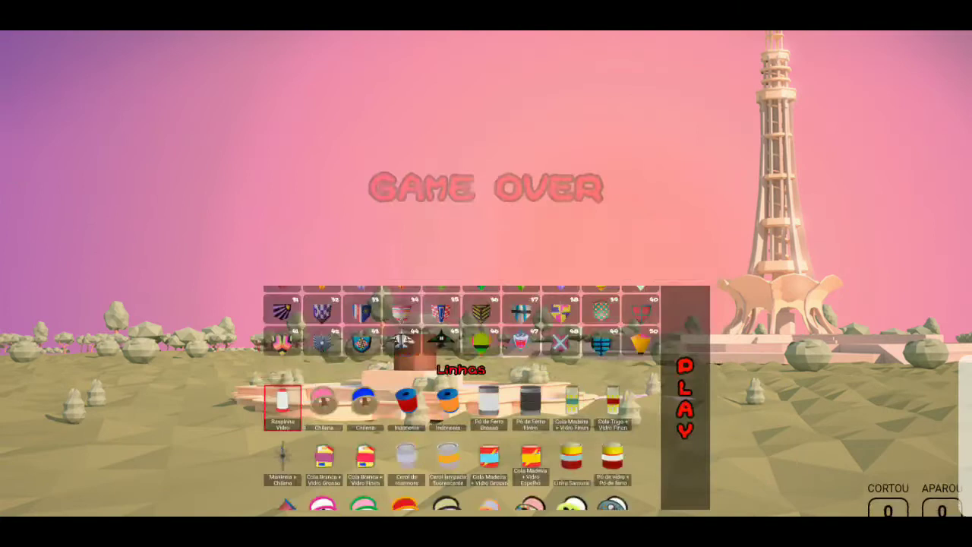
# Step: Select the Manivela + Chilena spool in the Linhas list, replacing Raspinha Vidro
pyautogui.click(679, 398)
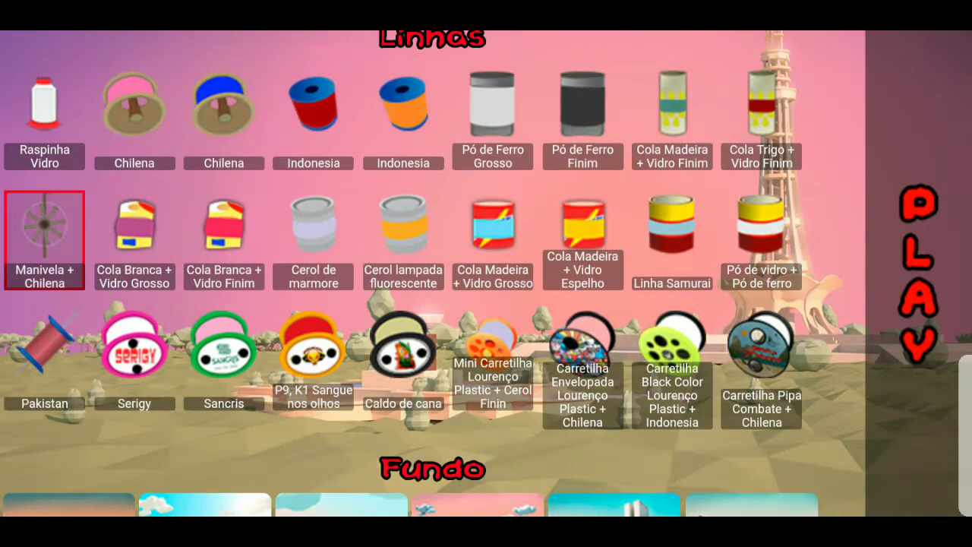
# Step: Select the second, blue Chilena spool in the Linhas list
pyautogui.click(919, 251)
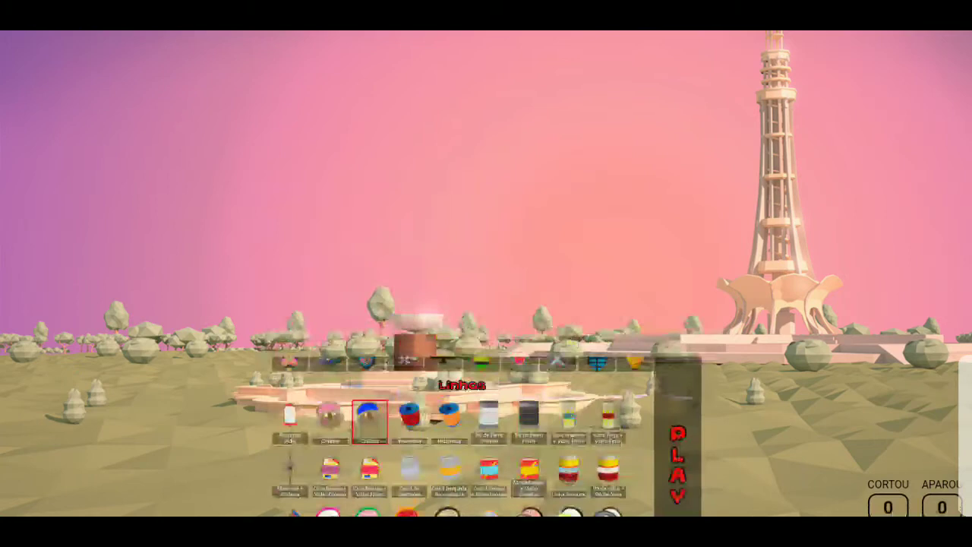
# Step: Pick kite 13, the green leaf with a white crescent, on kite page 03
pyautogui.click(672, 448)
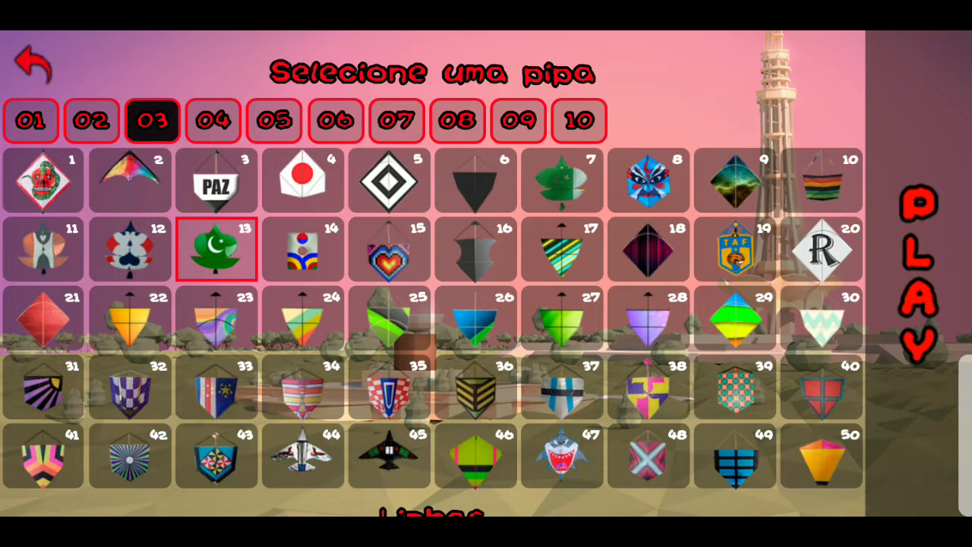
pyautogui.click(919, 273)
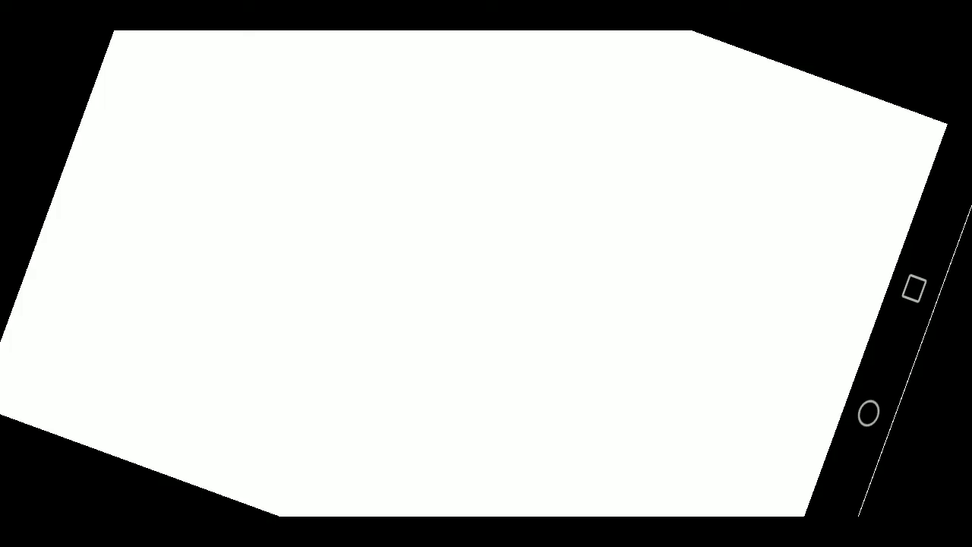